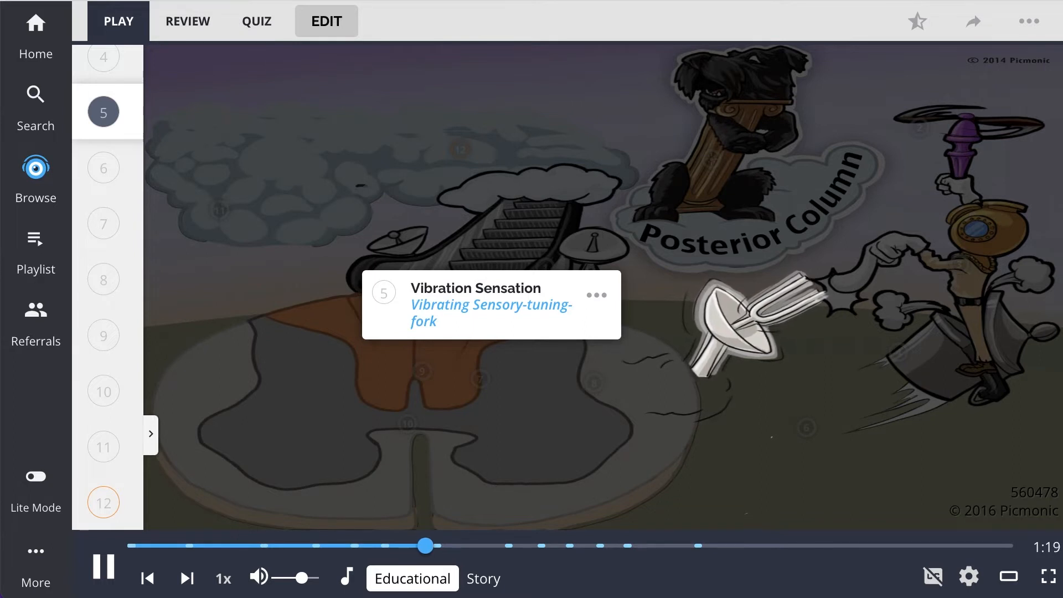
# Step: Play the Posterior Column picmonic to the end and return to the Picmonic website
pyautogui.click(103, 167)
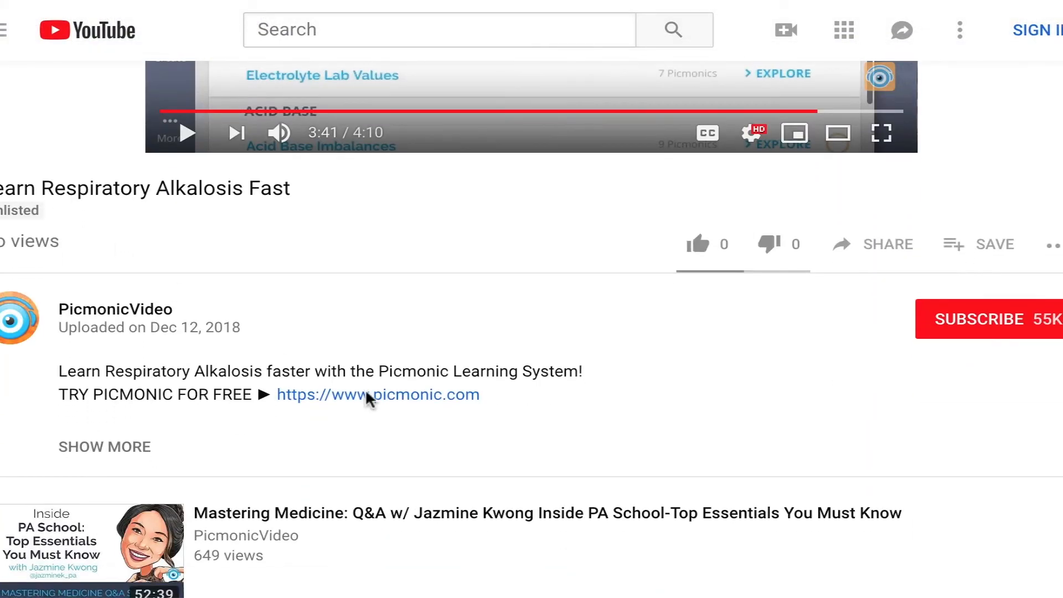
pyautogui.click(378, 395)
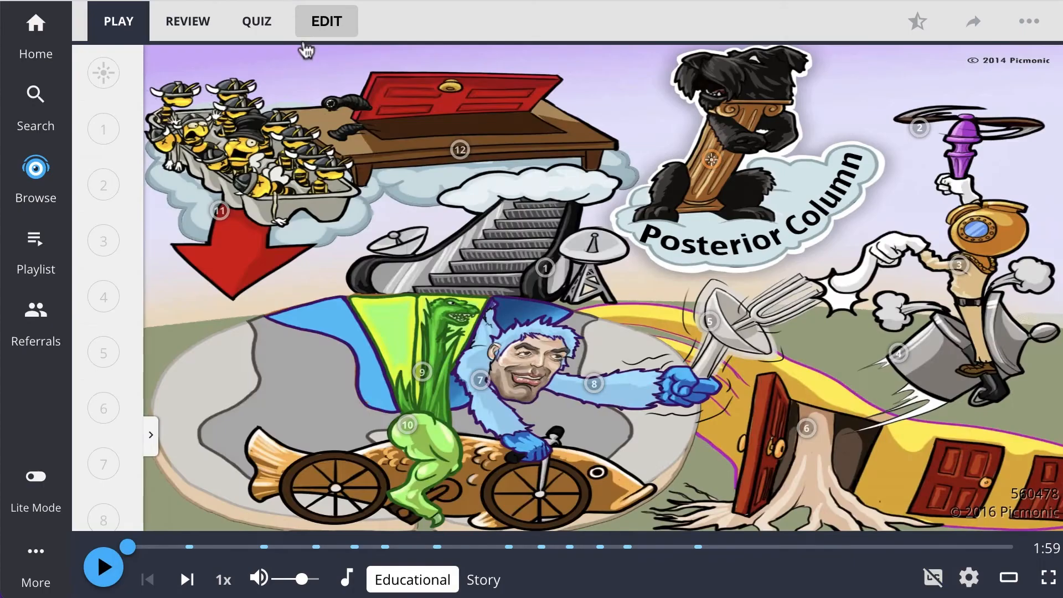
# Step: Answer the Posterior Column quiz (Tabes Dorsalis for the lesion question) and advance through the next questions
pyautogui.click(256, 21)
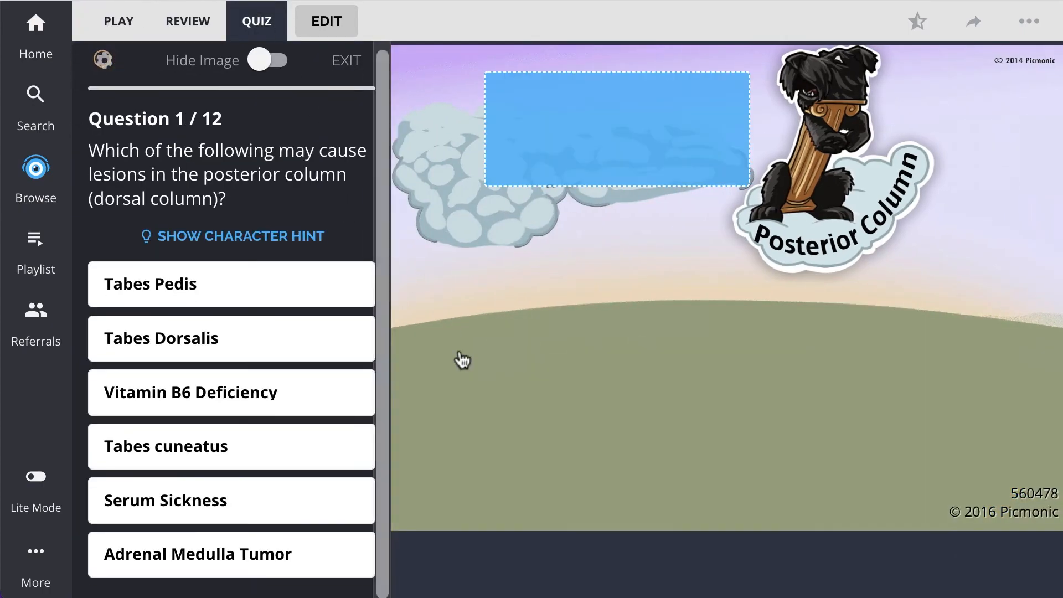
pyautogui.click(230, 337)
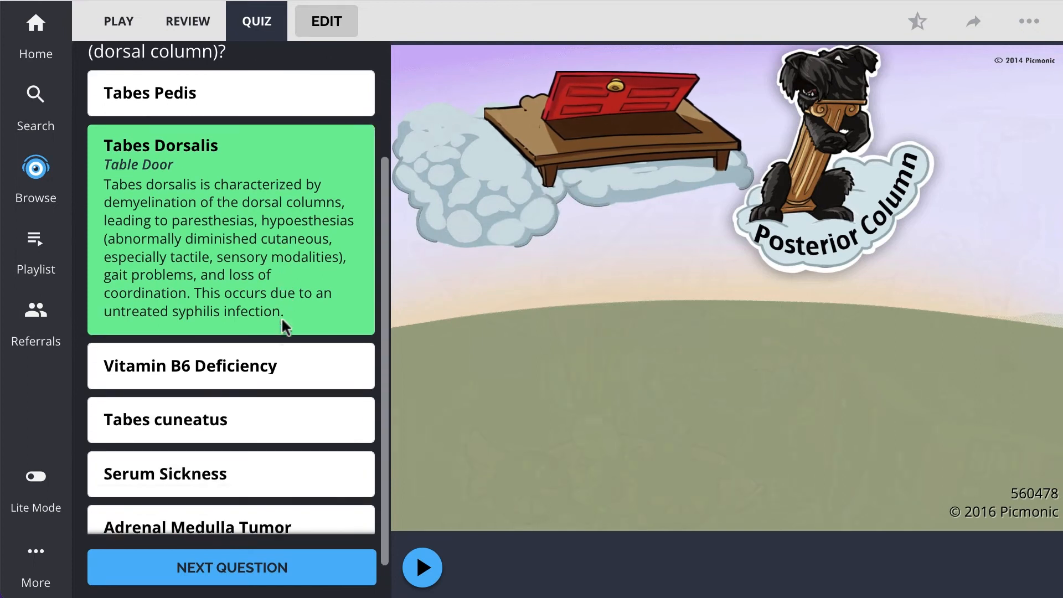
pyautogui.click(230, 567)
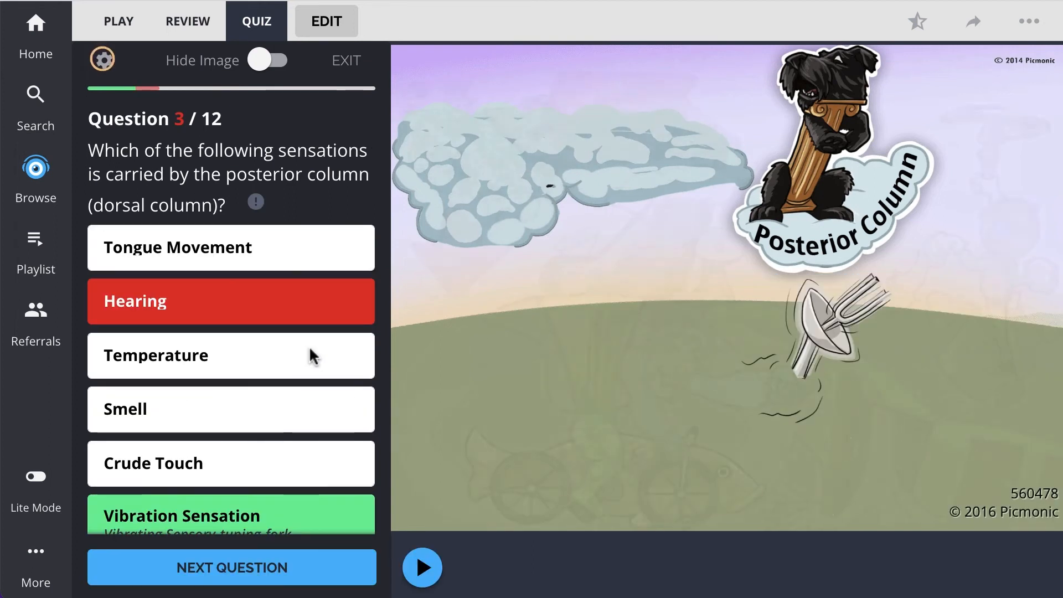
pyautogui.click(35, 177)
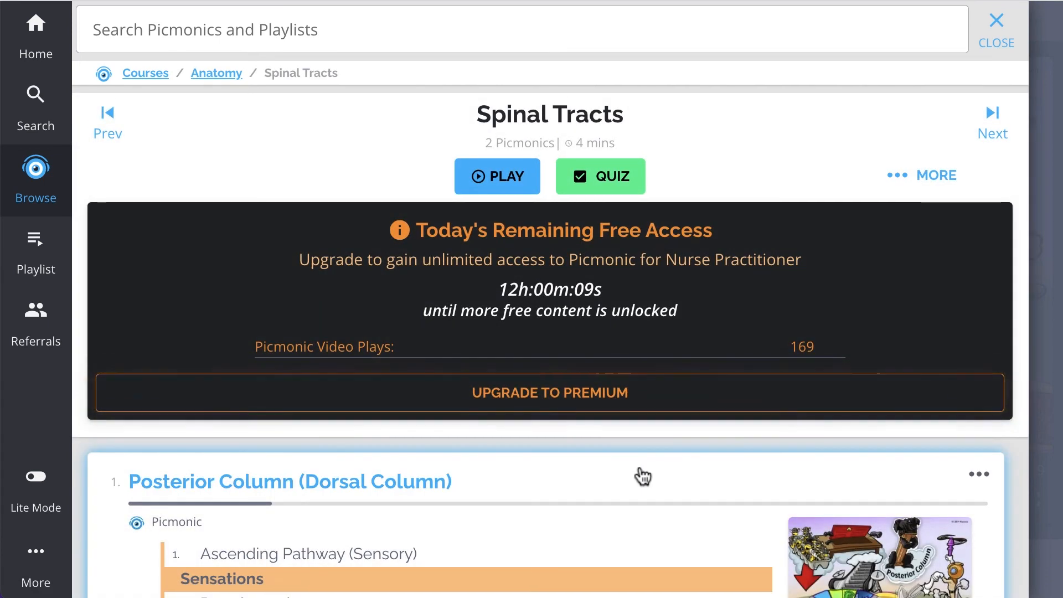
# Step: Scroll the Spinal Tracts page down to the Posterior Column and Spinothalamic Tracts fact lists
pyautogui.scroll(-3)
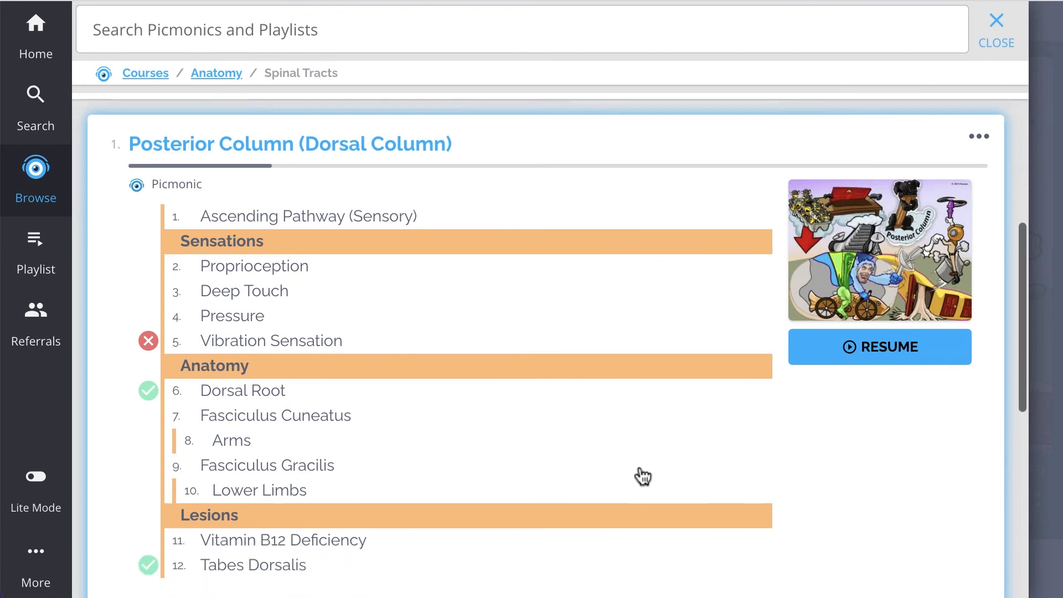
pyautogui.scroll(-3)
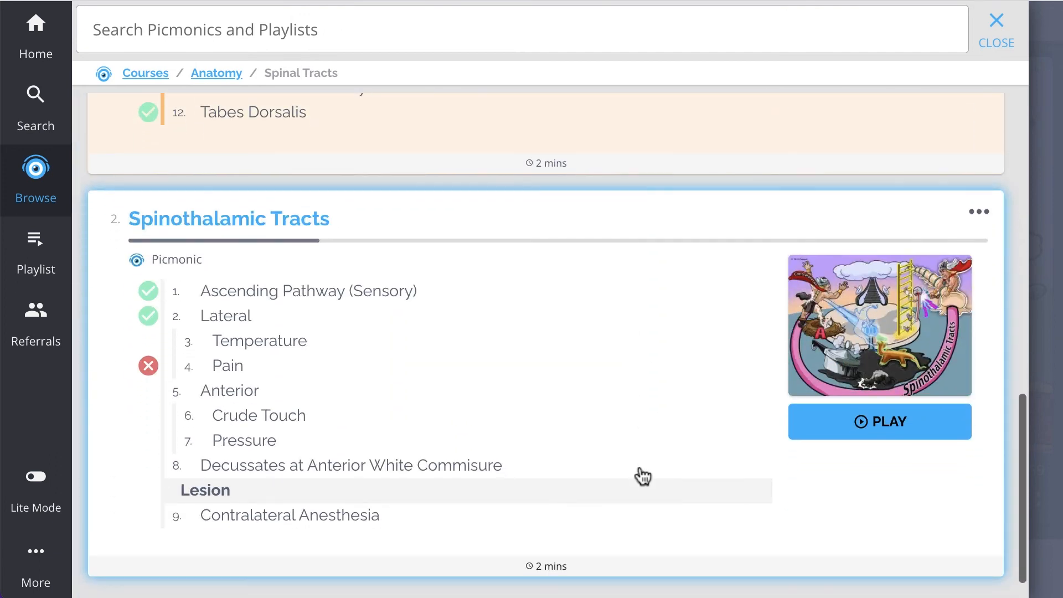